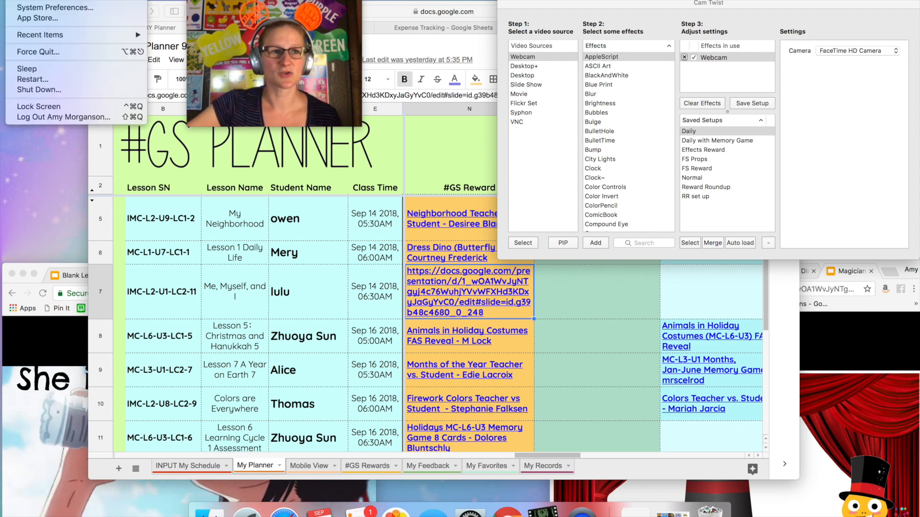
Step: Open System Preferences from the Apple menu
{"action": "left_click", "coordinate": [372, 115]}
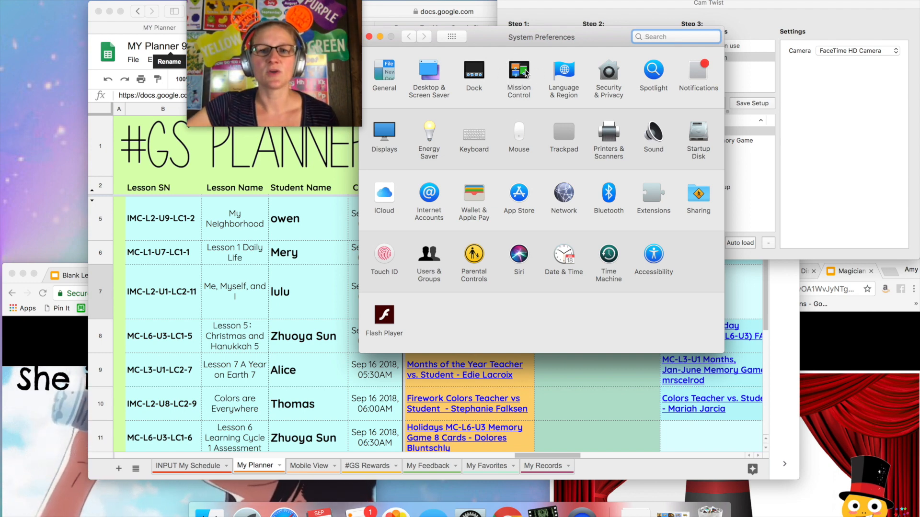
Step: Open the Mission Control pane, then switch to the desktop holding the Safari Favorites window
{"action": "left_click", "coordinate": [519, 70]}
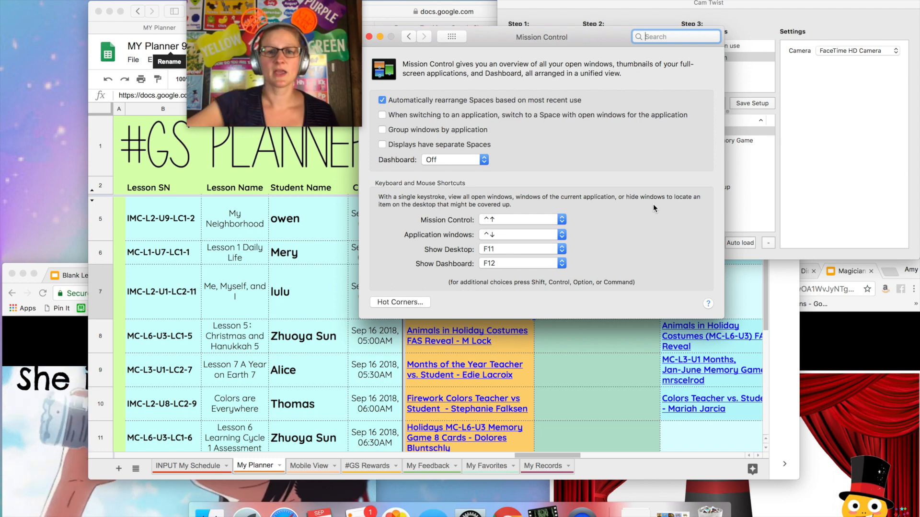
{"action": "left_click", "coordinate": [370, 36]}
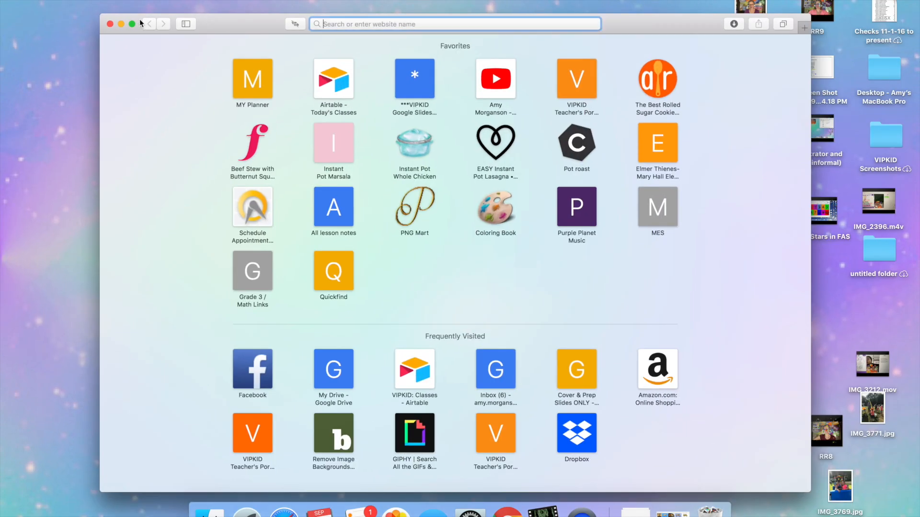
Step: Close the Safari Favorites window, leaving the second desktop empty
{"action": "left_click", "coordinate": [110, 24]}
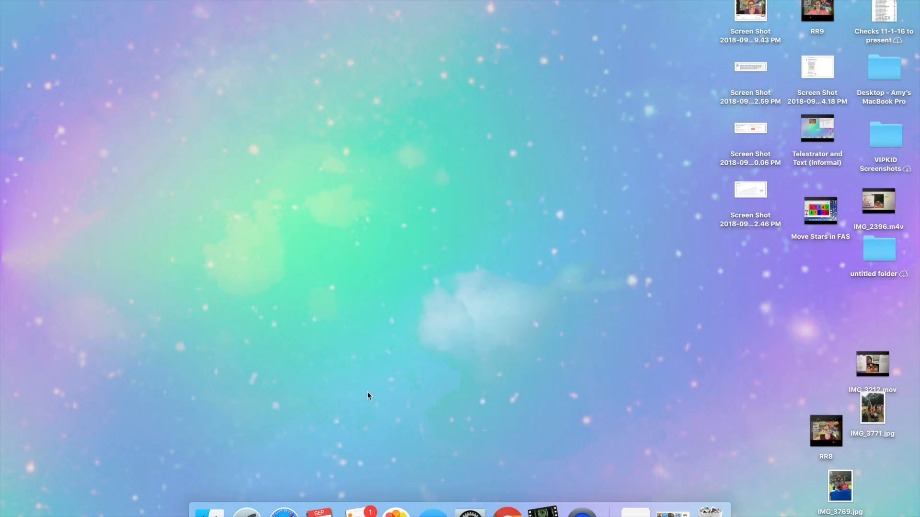
{"action": "mouse_move", "coordinate": [284, 511]}
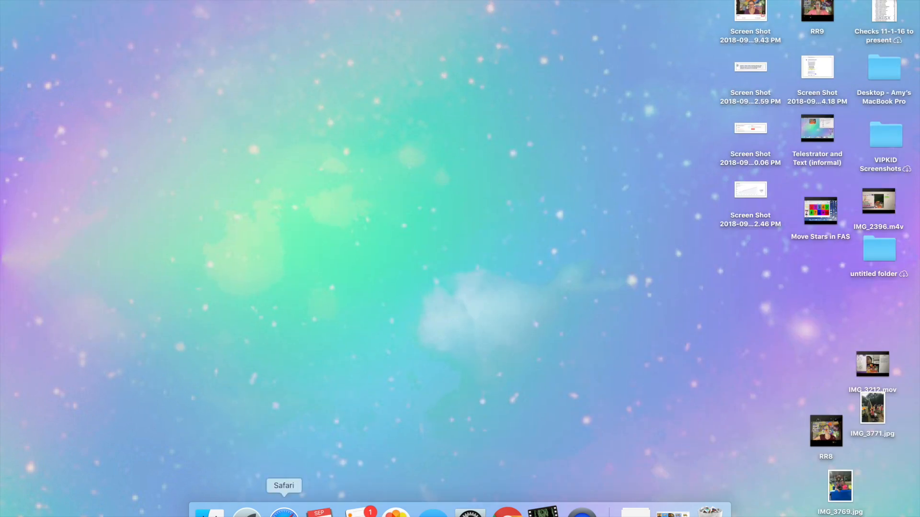
Step: Open a new Safari window from the Dock icon's New Window menu
{"action": "right_click", "coordinate": [285, 511]}
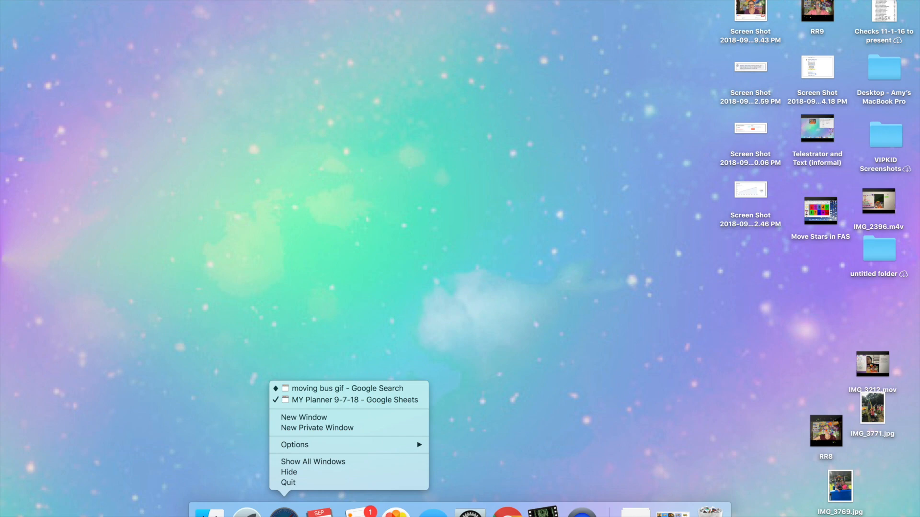
{"action": "left_click", "coordinate": [304, 417]}
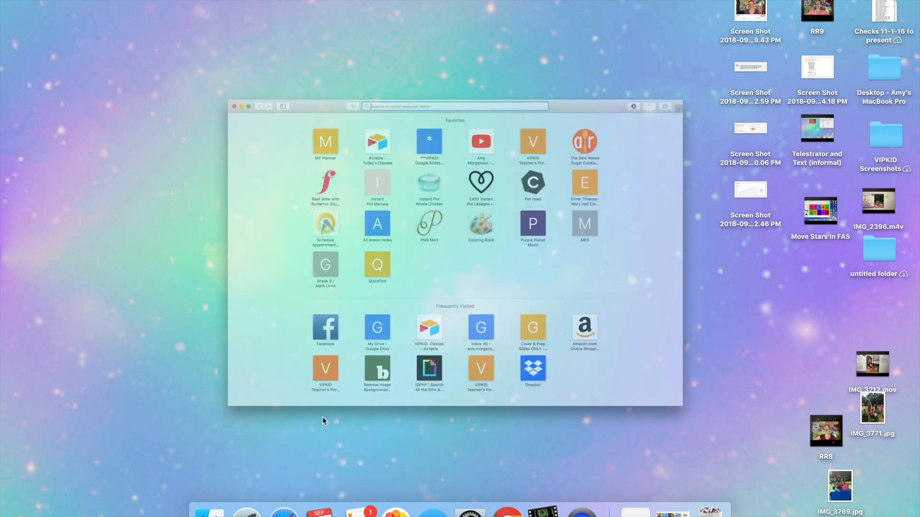